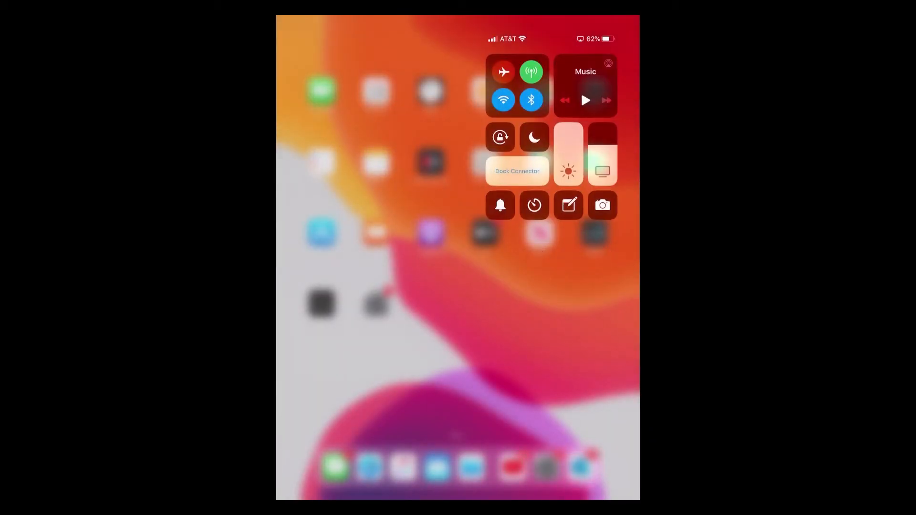
- Dismiss Control Center by tapping outside it to reach the Home Screen
left_click(380, 351)
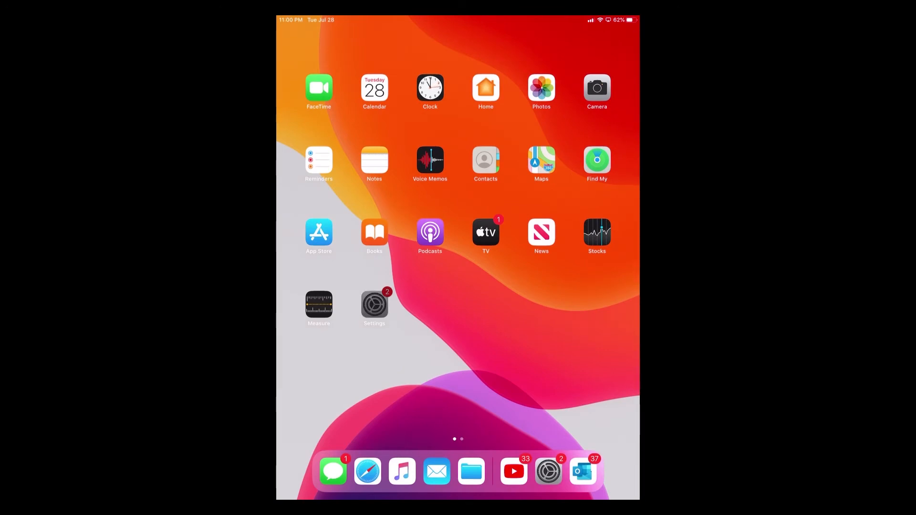
- Open Settings on the Display & Brightness page
left_click(375, 304)
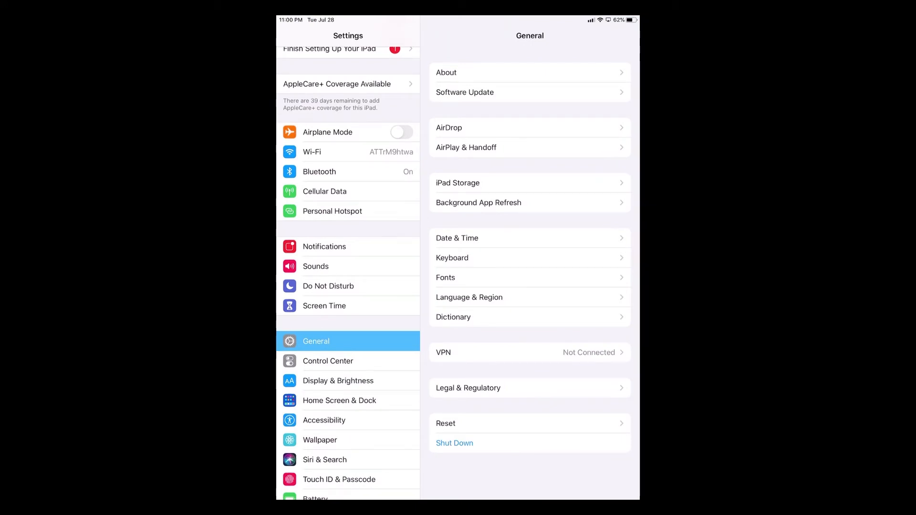
left_click(338, 381)
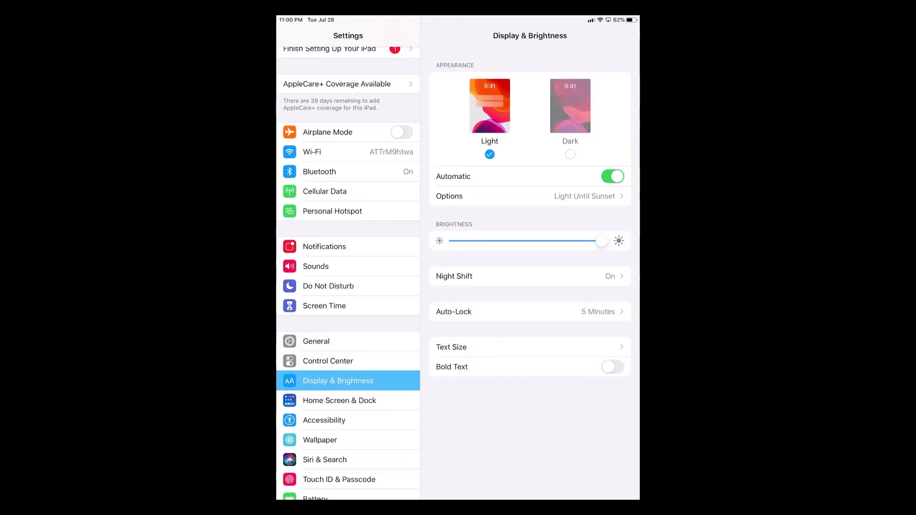
- Select Dark appearance and view the schedule: Light 7:00 AM, Dark 10:00 PM
left_click(570, 106)
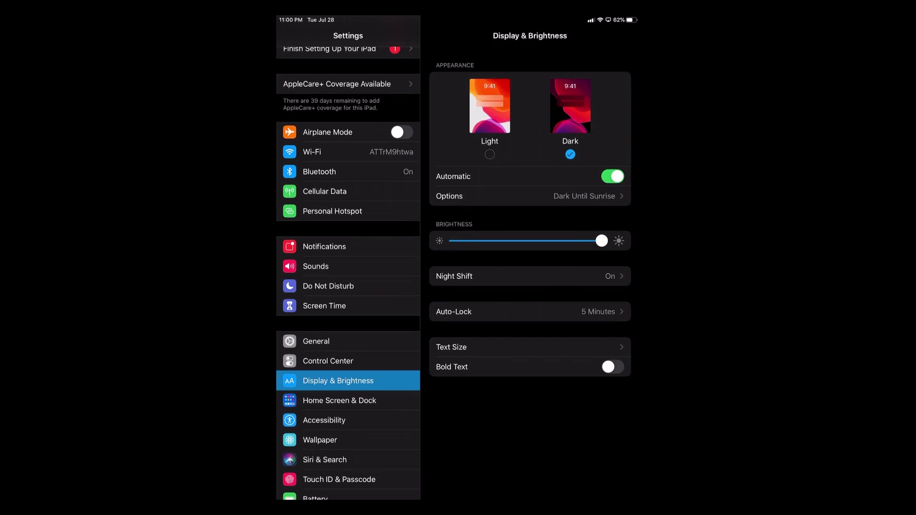
left_click(489, 106)
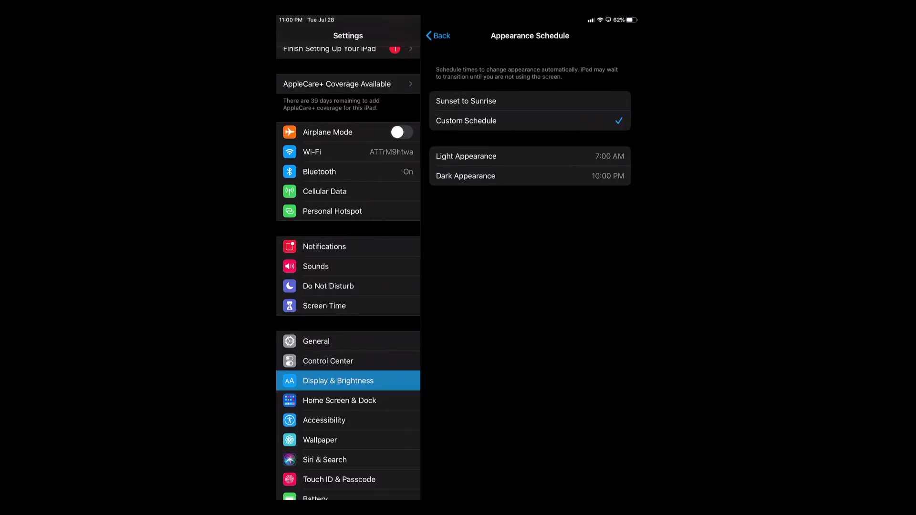
- Go back to Display & Brightness, now reading Light Until 10:00 PM
left_click(438, 36)
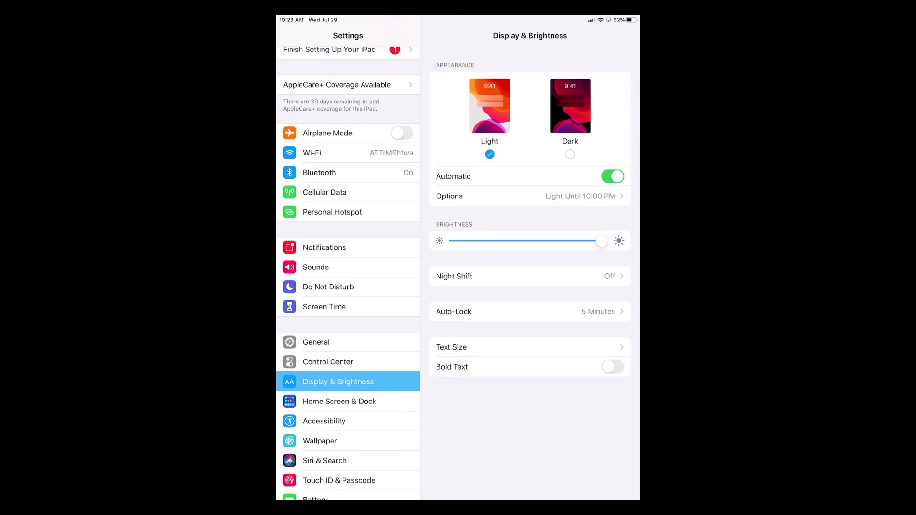
- Add Dark Mode to Control Center's included controls via Customize Controls
left_click(328, 361)
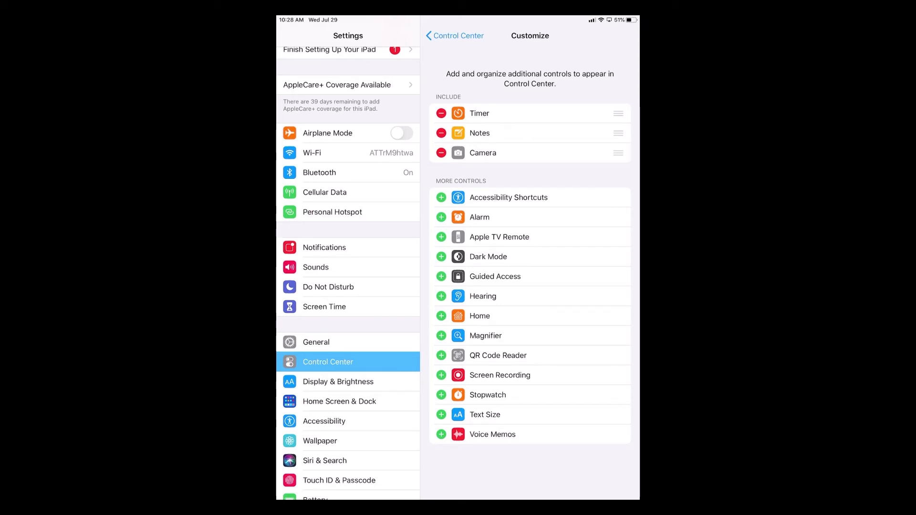
left_click(441, 256)
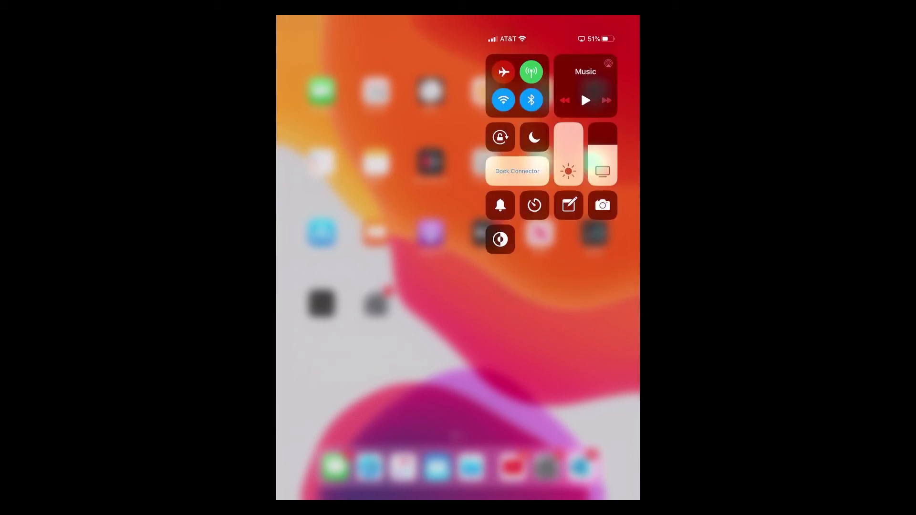
- Toggle Dark Mode on, then off, leaving it Off Until 10:00 PM
left_click(499, 239)
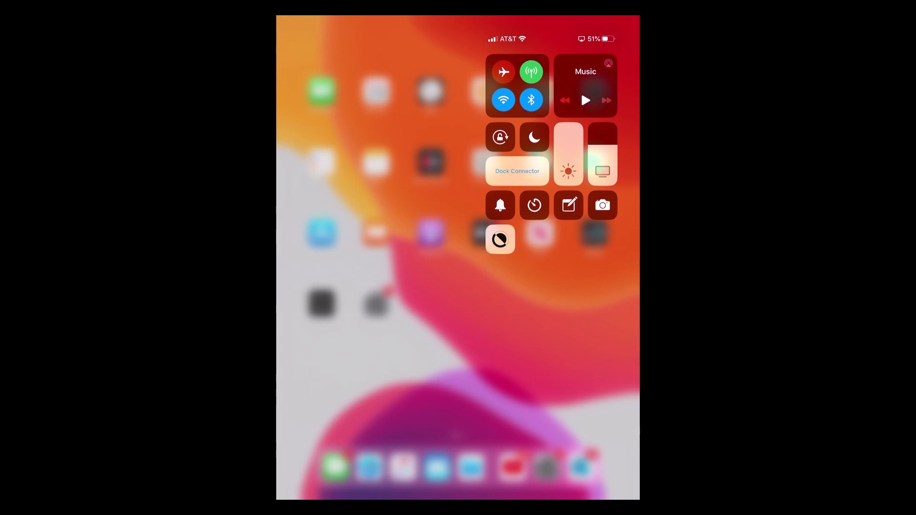
left_click(500, 239)
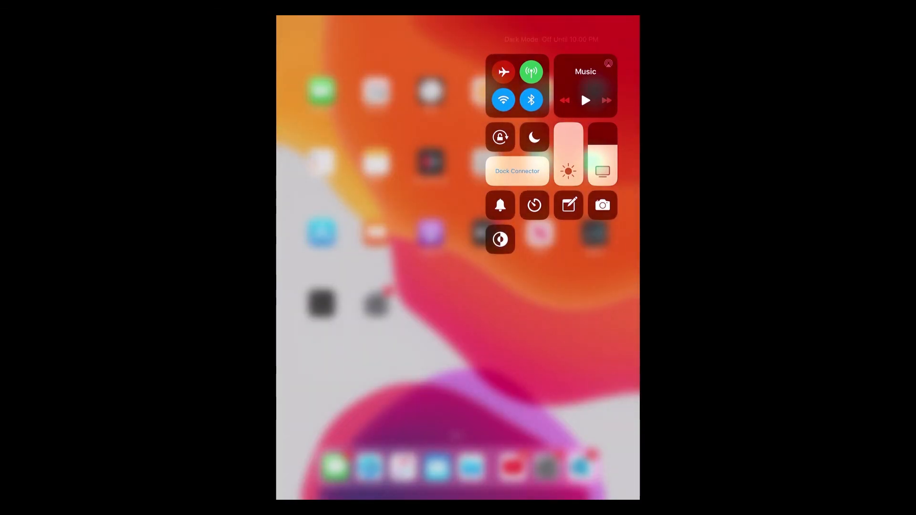